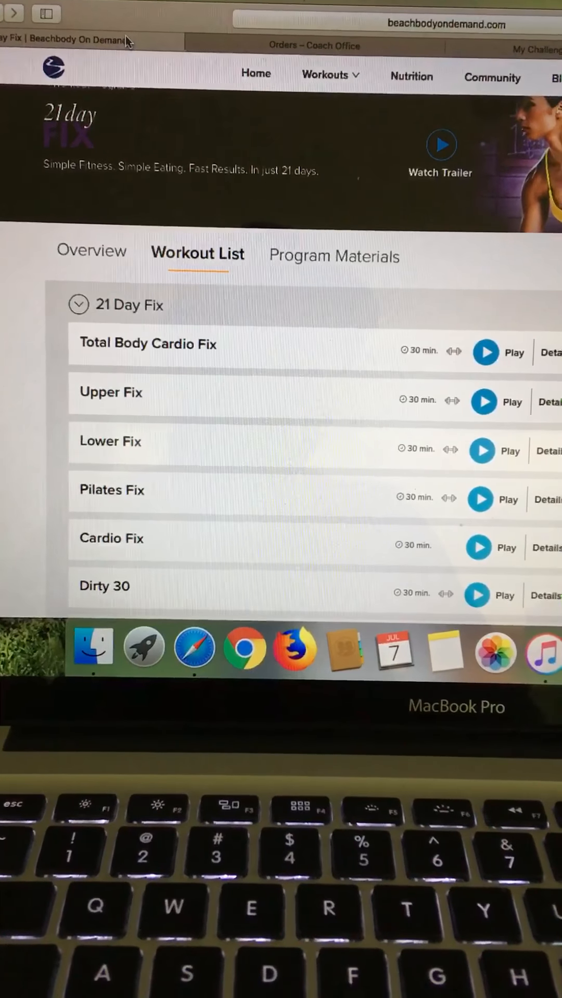
Step: Return to the program list and browse the 21 Day Fix program page
left_click(325, 76)
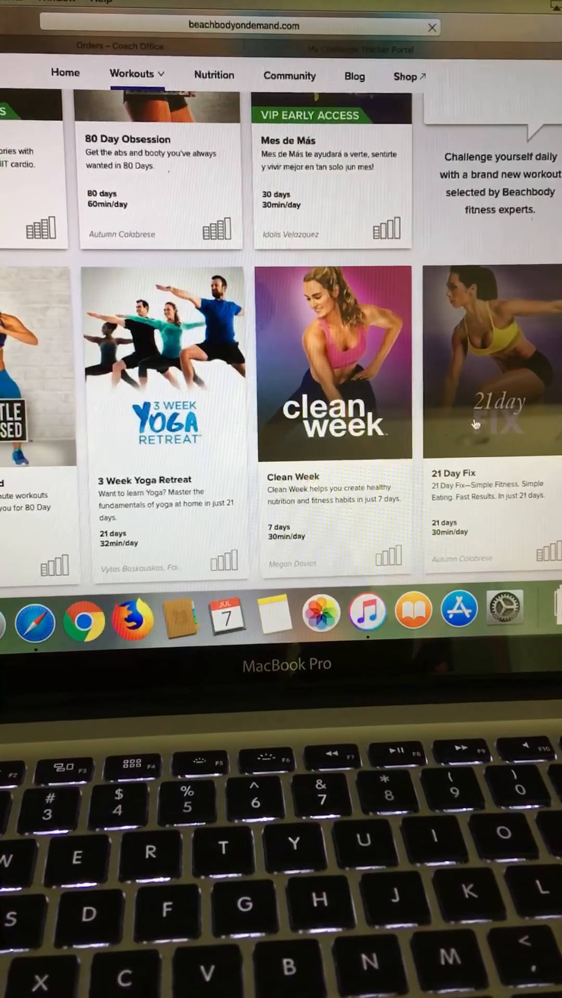
left_click(490, 357)
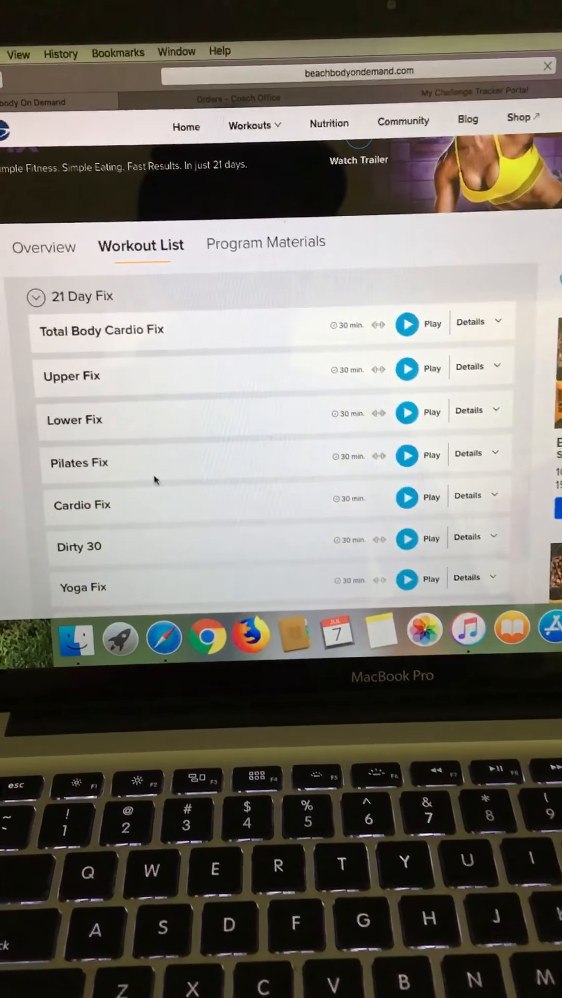
scroll("down", 3)
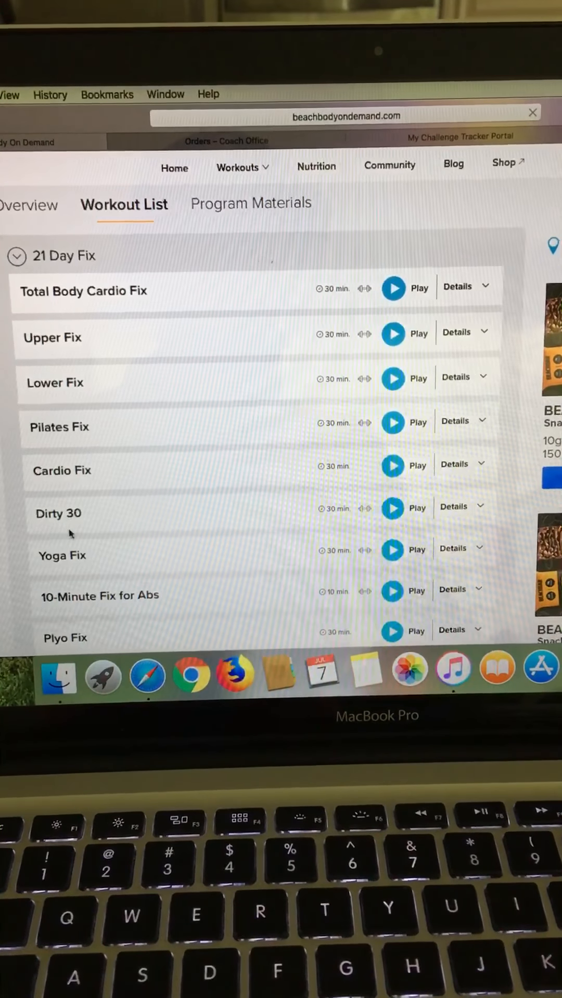
scroll("down", 3)
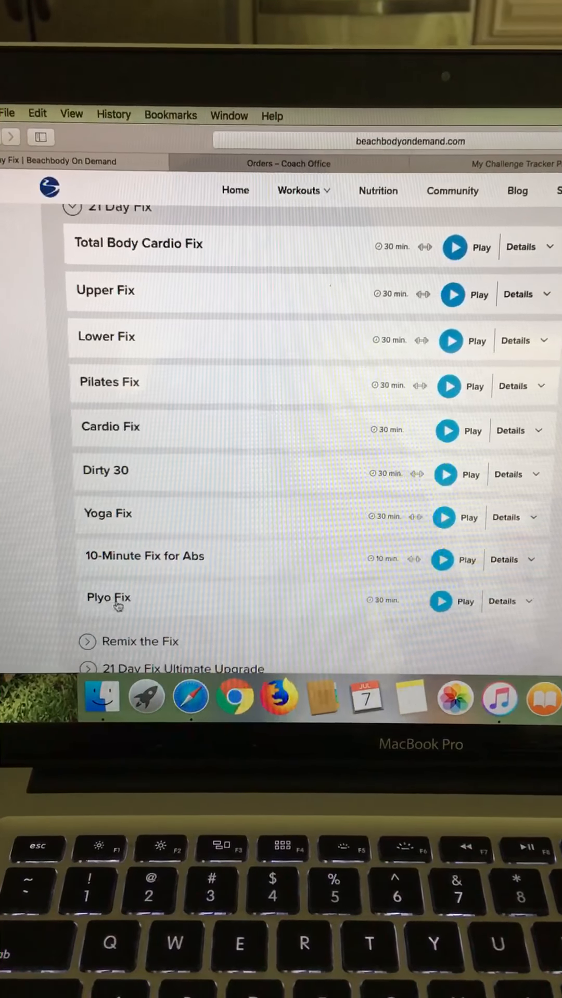
scroll("down", 3)
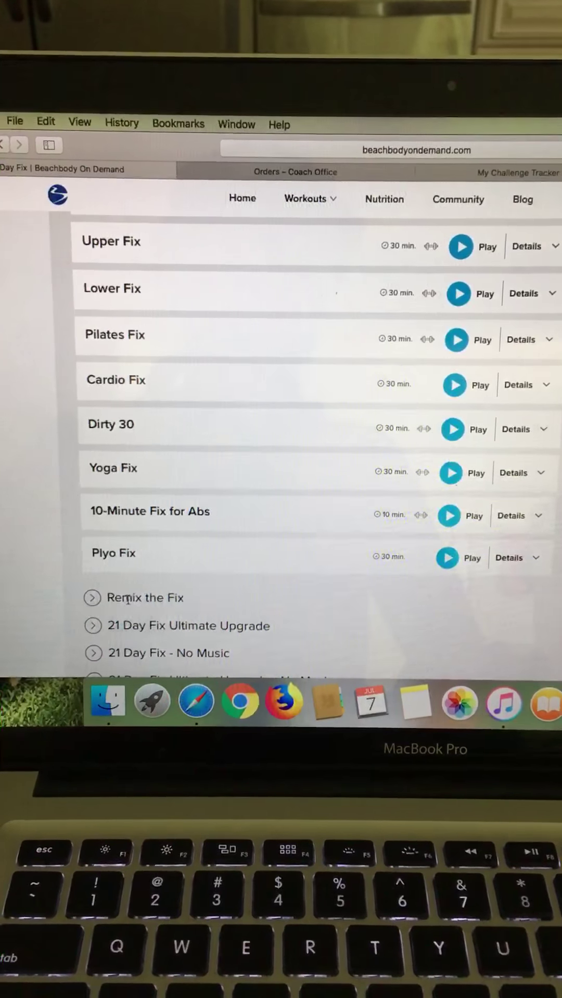
scroll("down", 3)
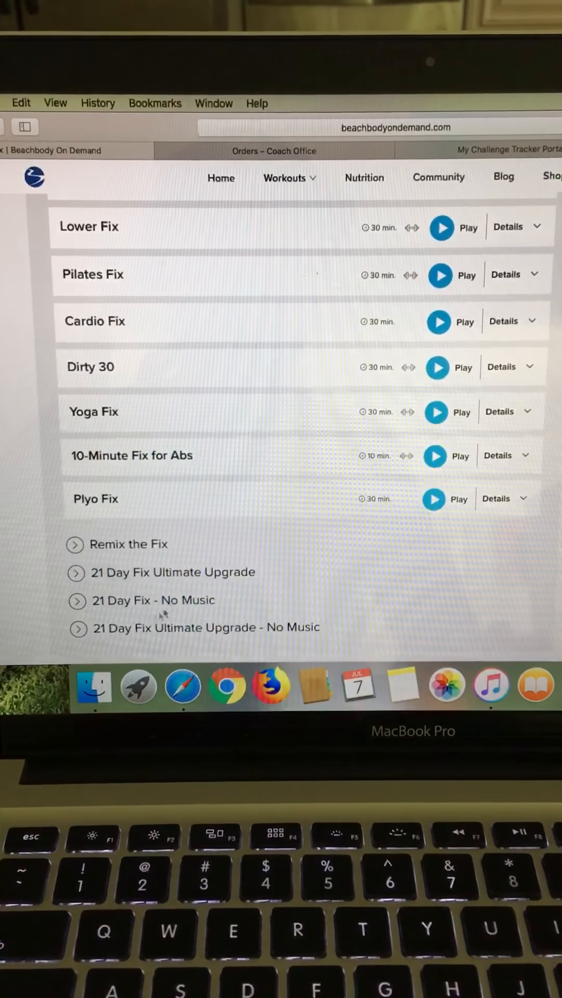
scroll("up", 3)
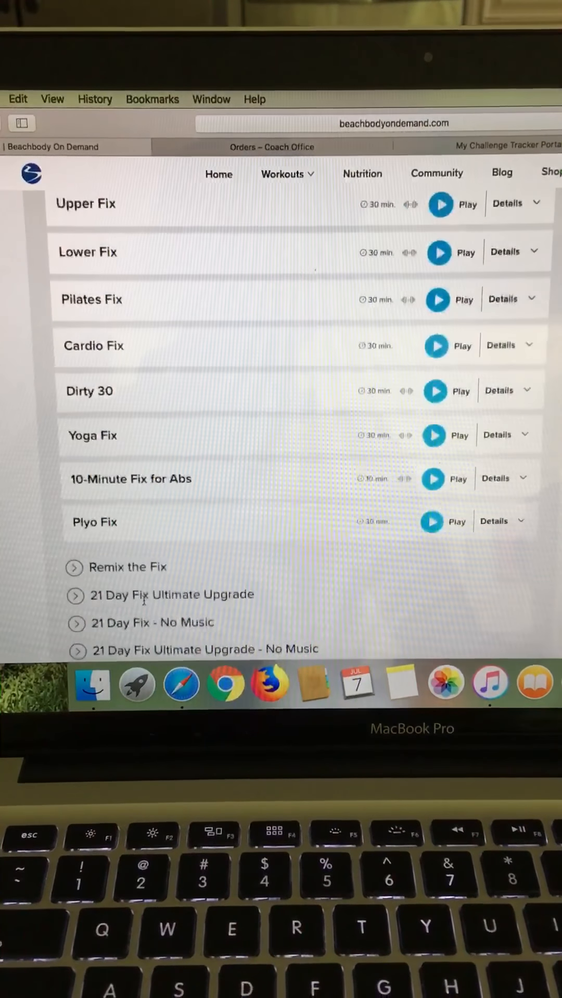
scroll("up", 3)
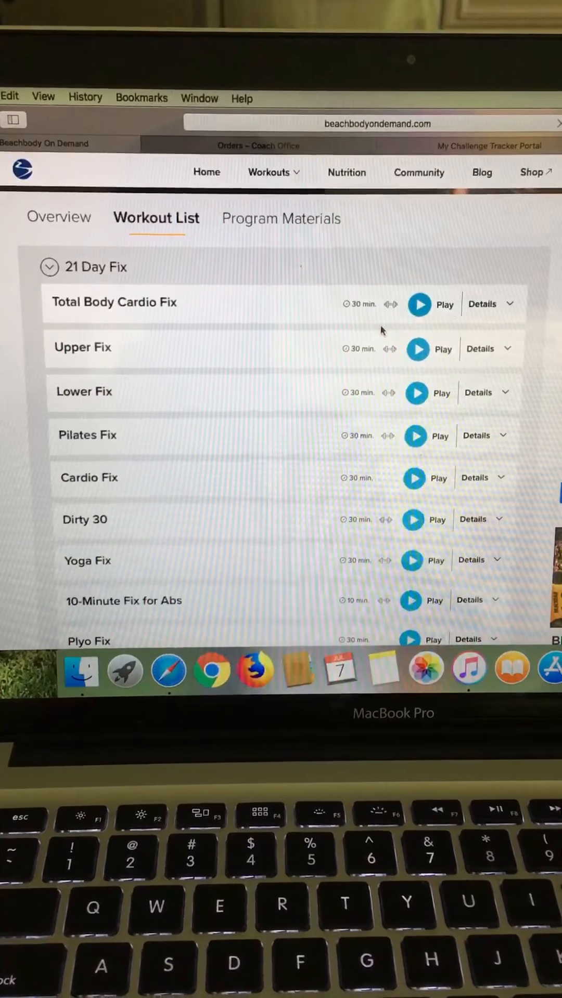
scroll("up", 3)
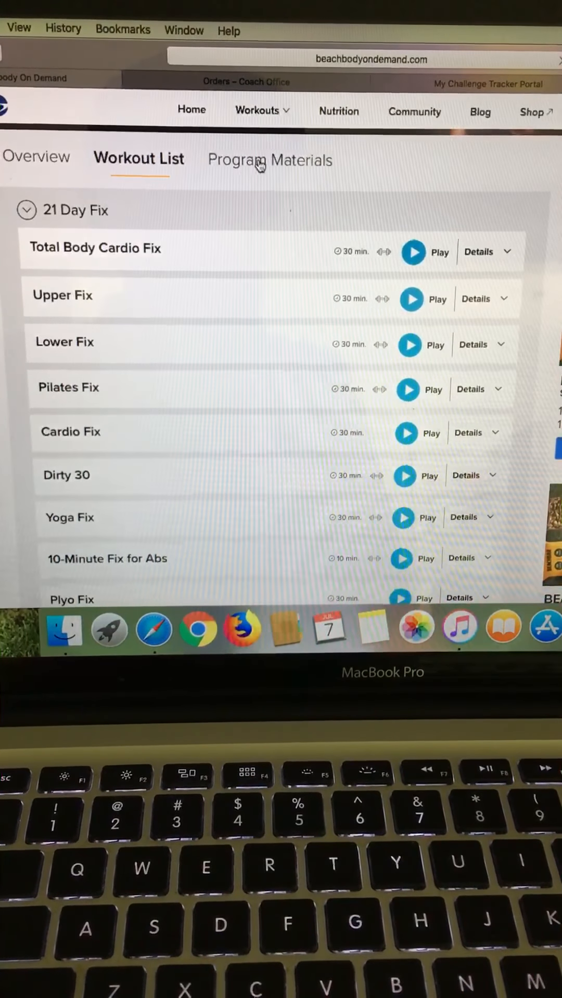
Step: Show the 21 Day Fix Program Materials and expand the Nutrition section to reach the Food List
left_click(257, 111)
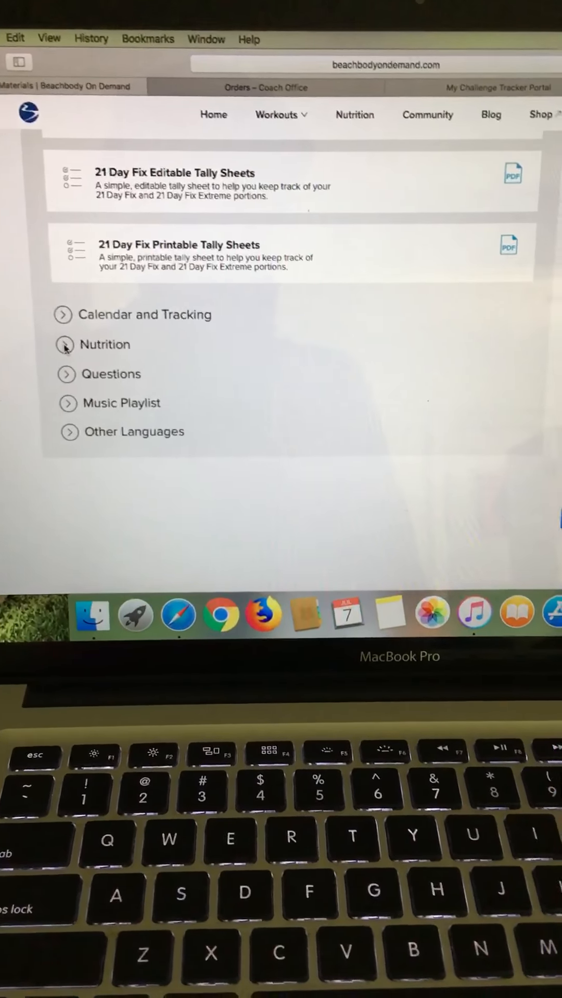
left_click(65, 345)
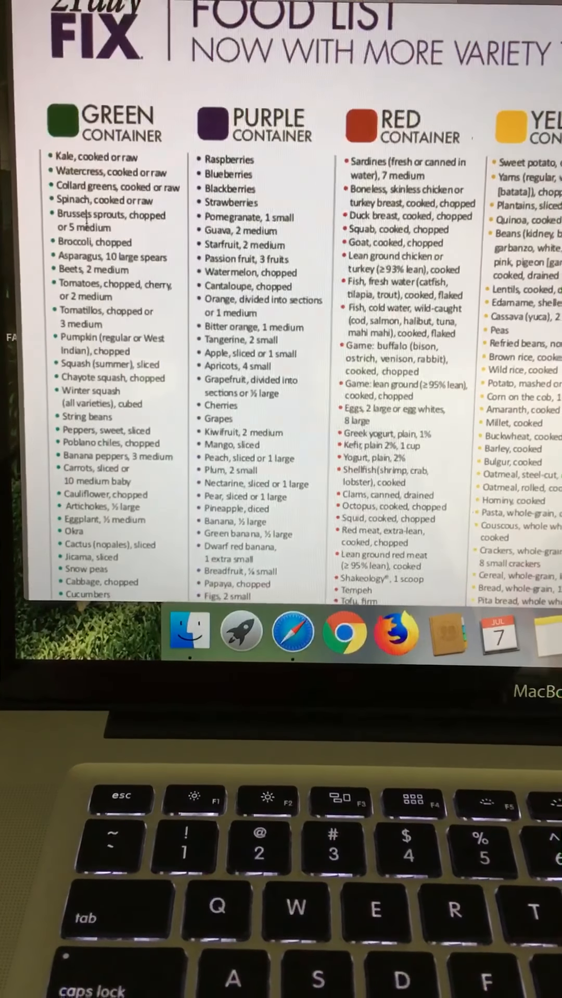
scroll("down", 3)
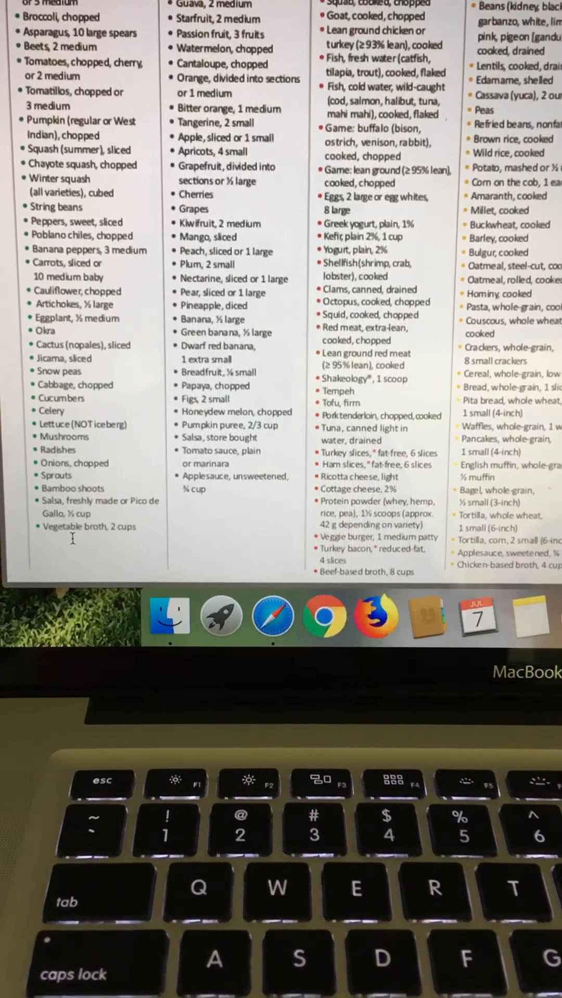
scroll("up", 3)
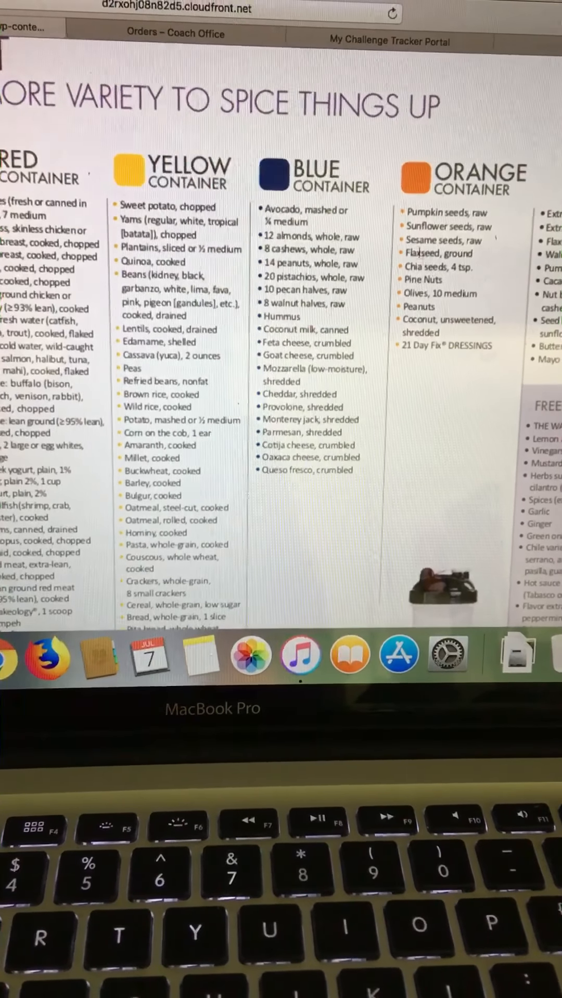
Step: Scroll through the eating plan PDF down to the three-step calorie target calculation and Plan A–D chart
scroll("up", 3)
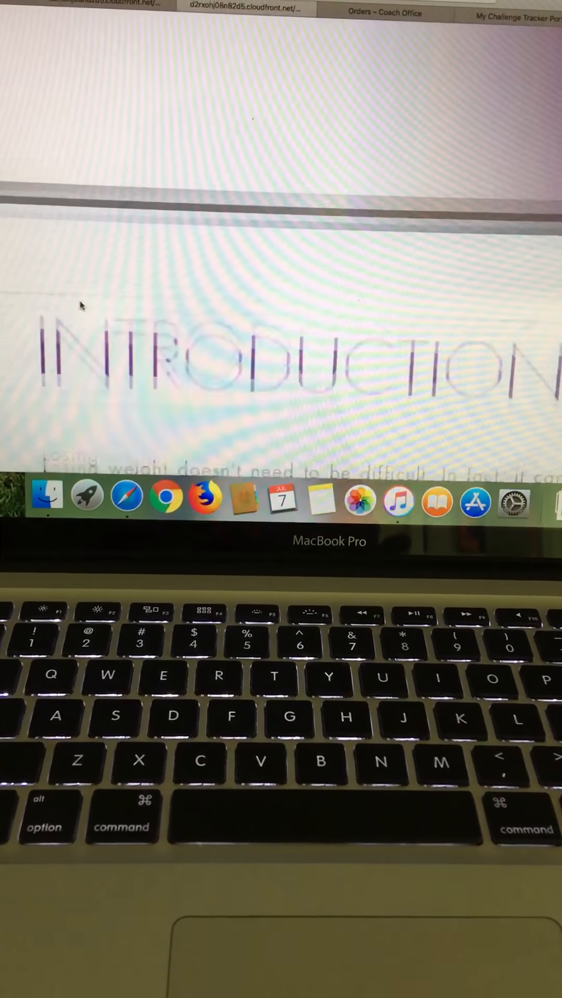
scroll("down", 3)
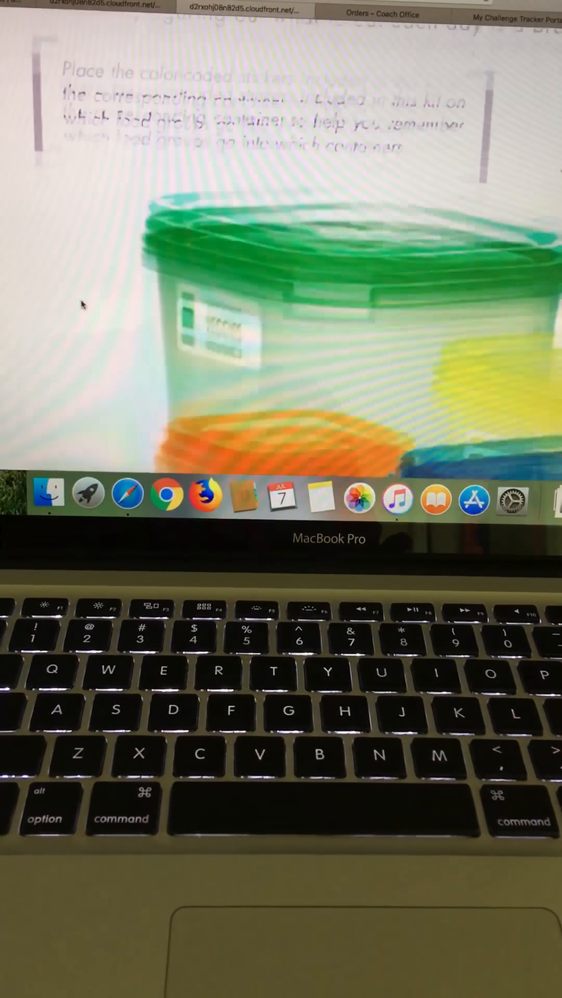
scroll("down", 3)
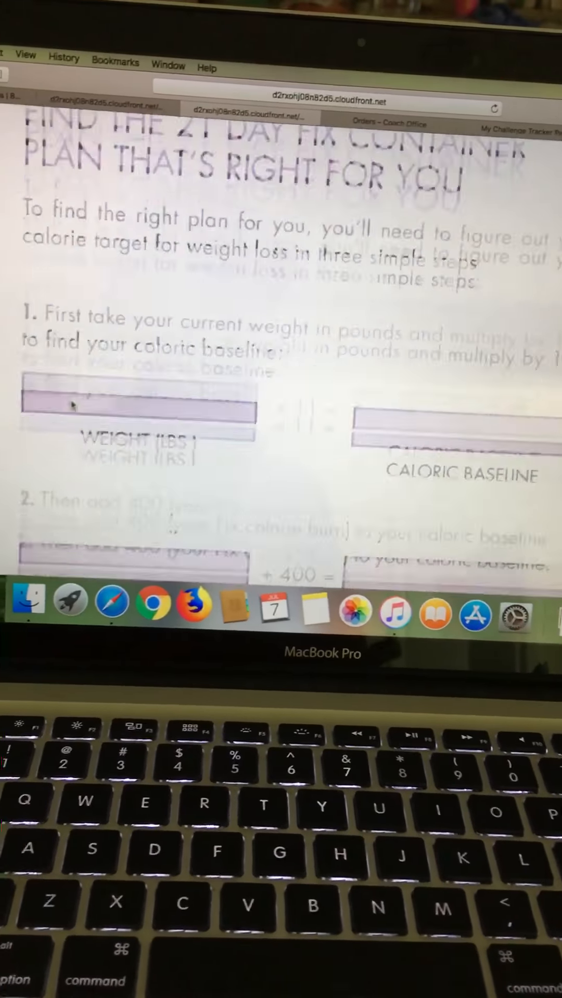
scroll("down", 3)
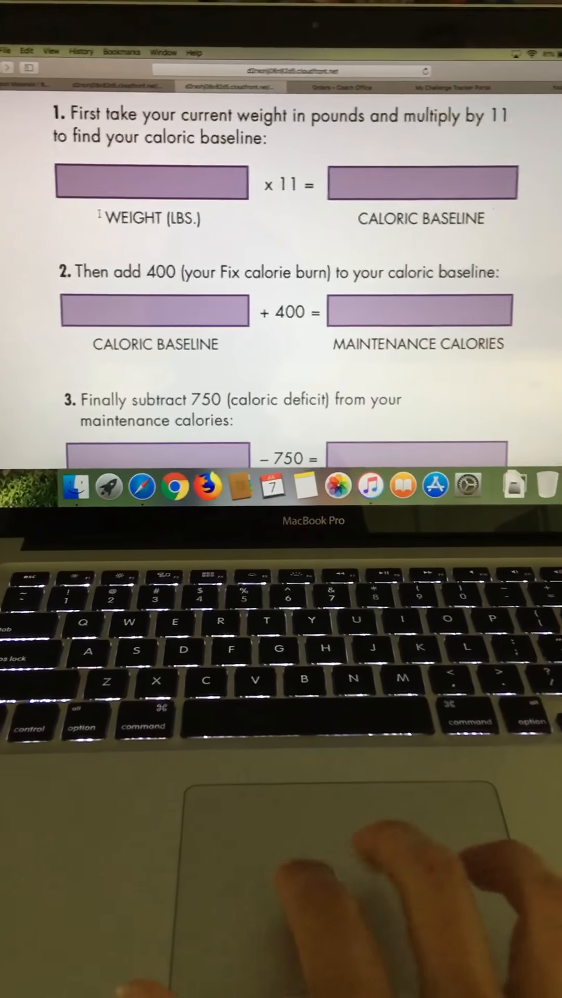
scroll("down", 3)
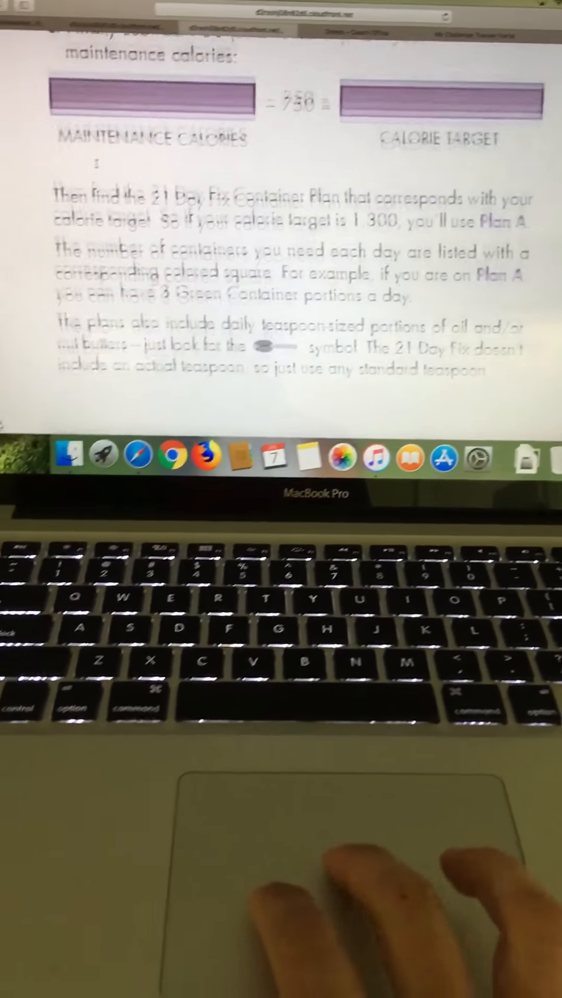
scroll("up", 3)
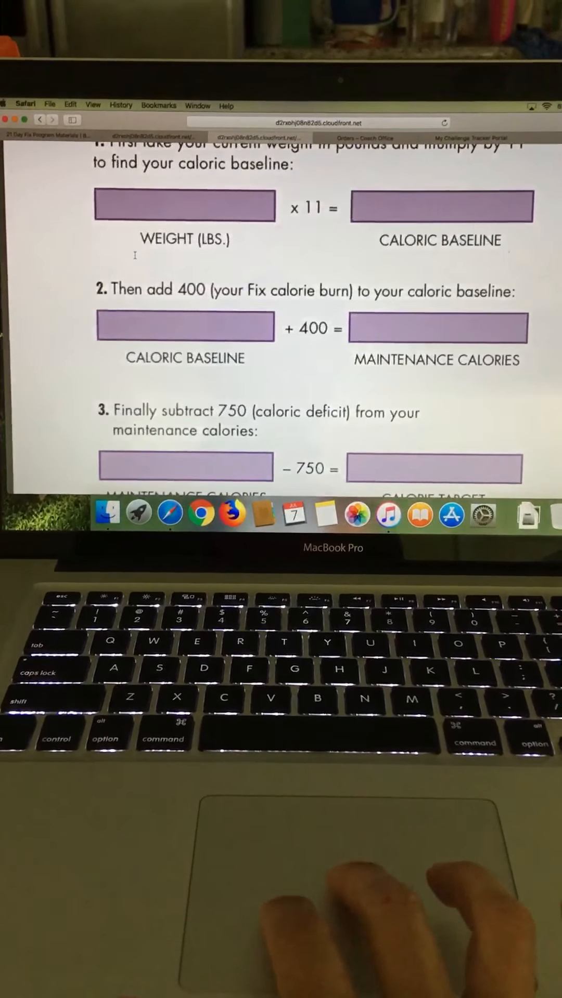
scroll("up", 3)
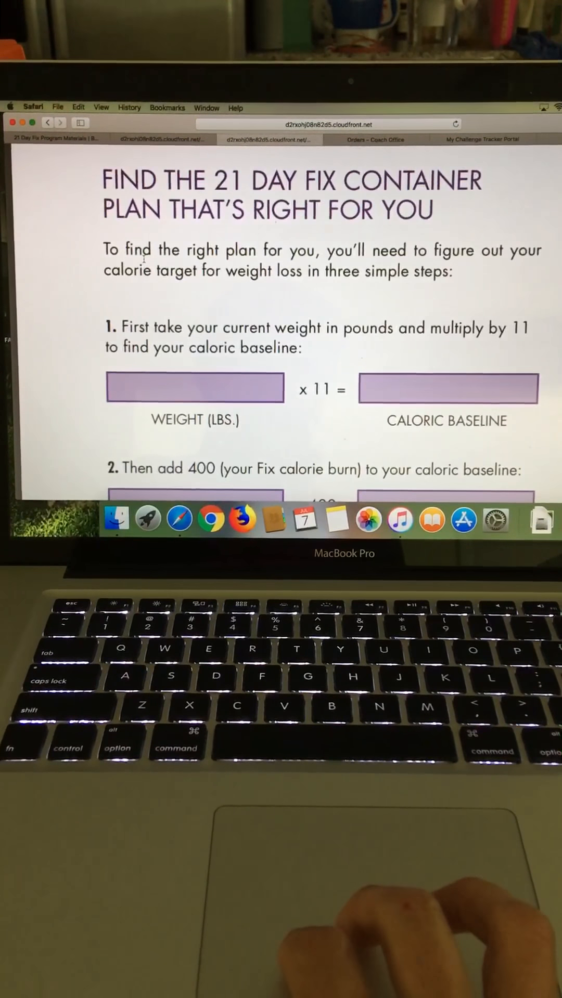
scroll("down", 3)
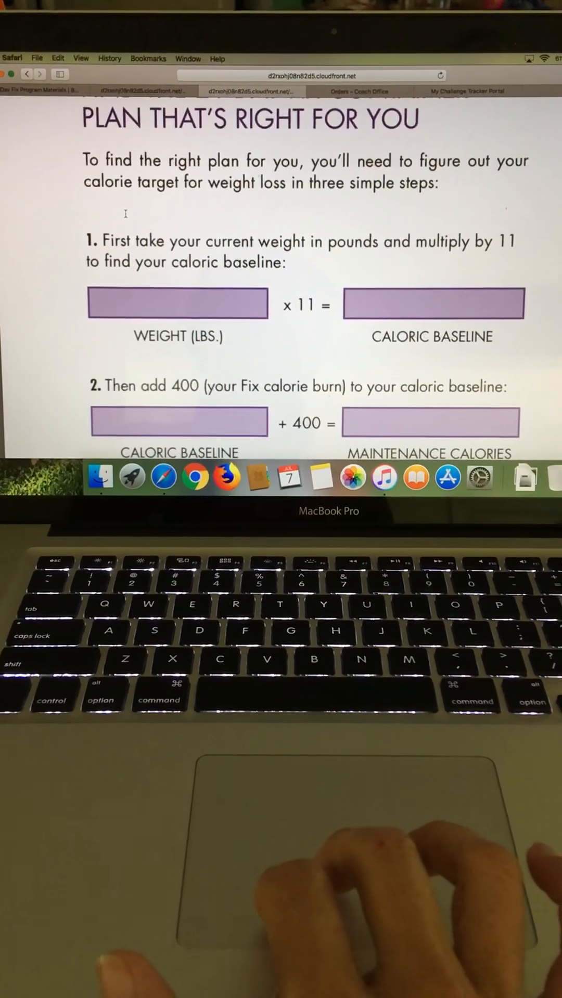
scroll("down", 3)
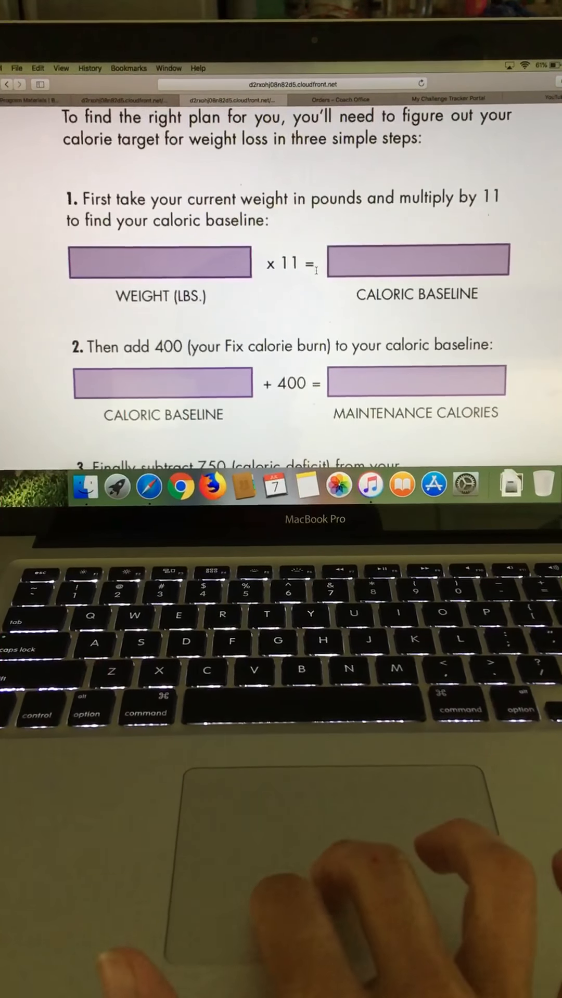
scroll("down", 3)
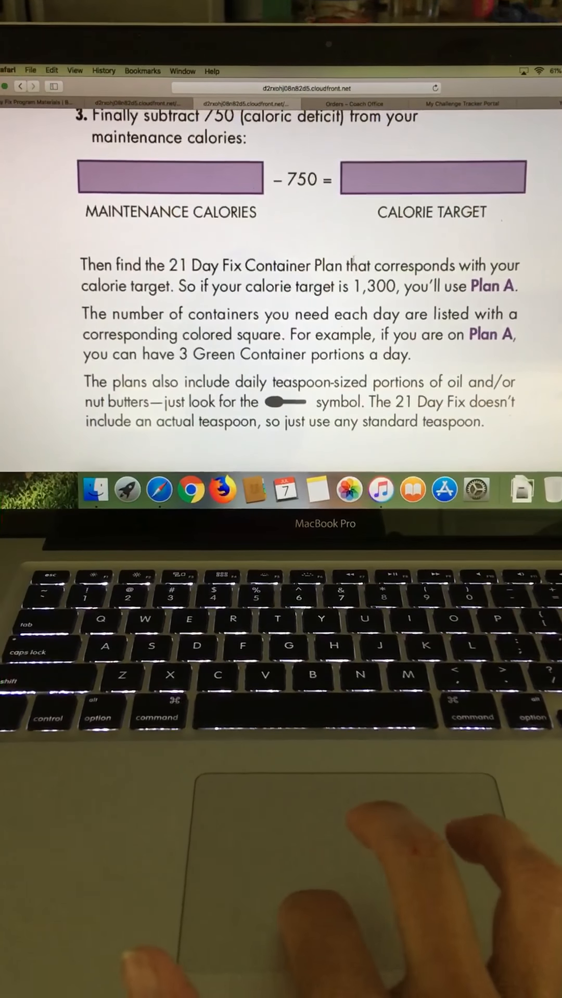
scroll("down", 3)
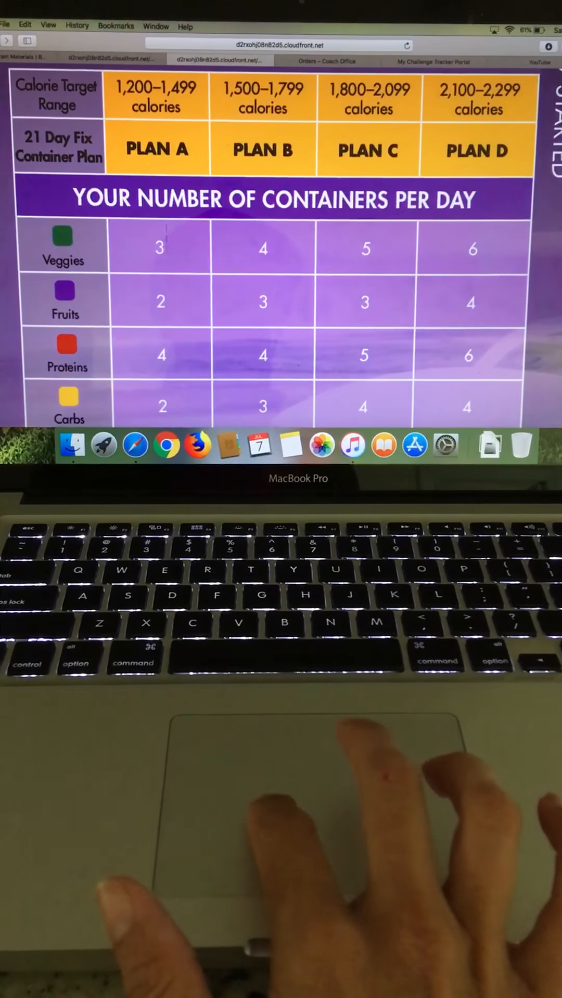
Step: Scroll through the Container Plans table for Plans A to D and the daily tally sheet
scroll("down", 3)
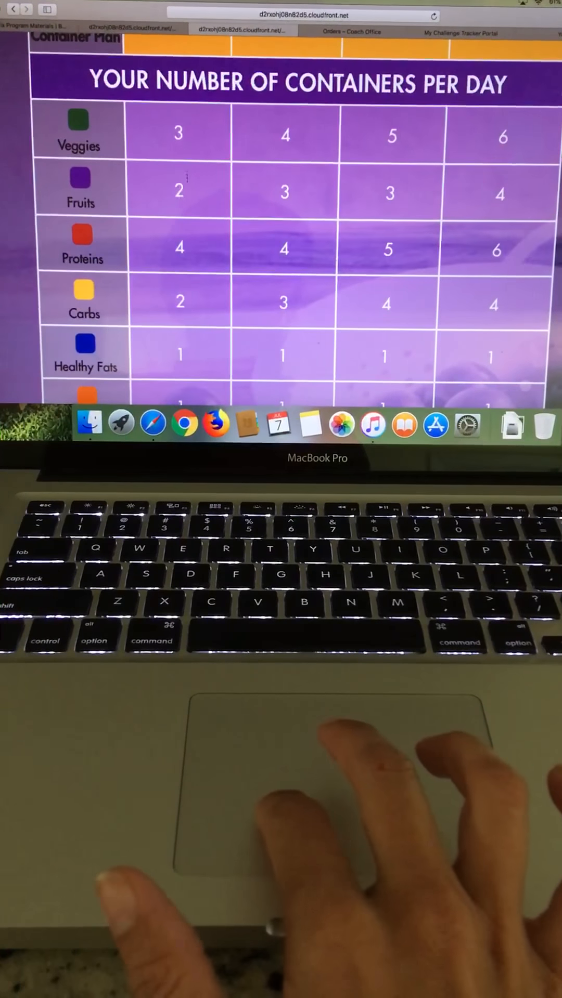
scroll("down", 3)
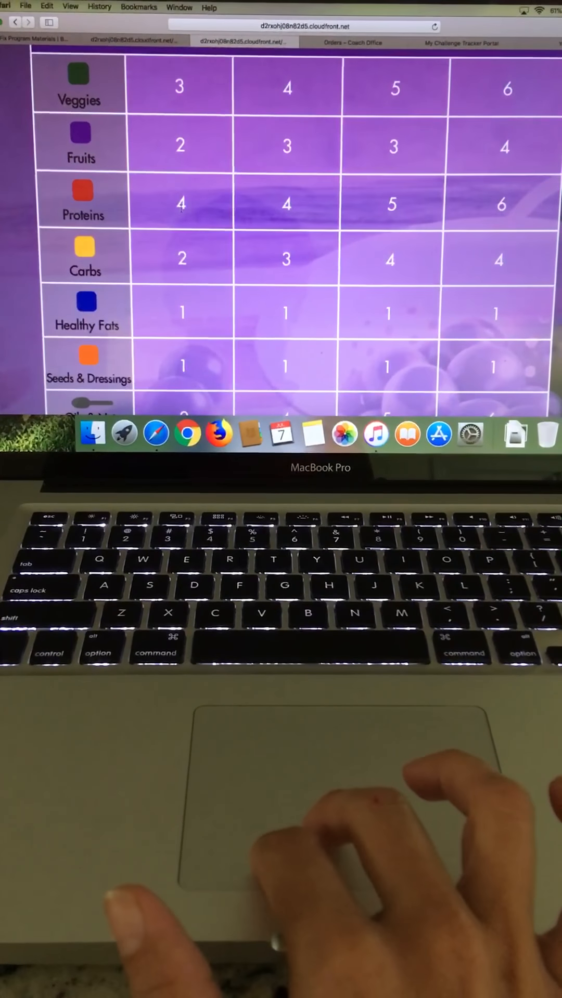
scroll("down", 3)
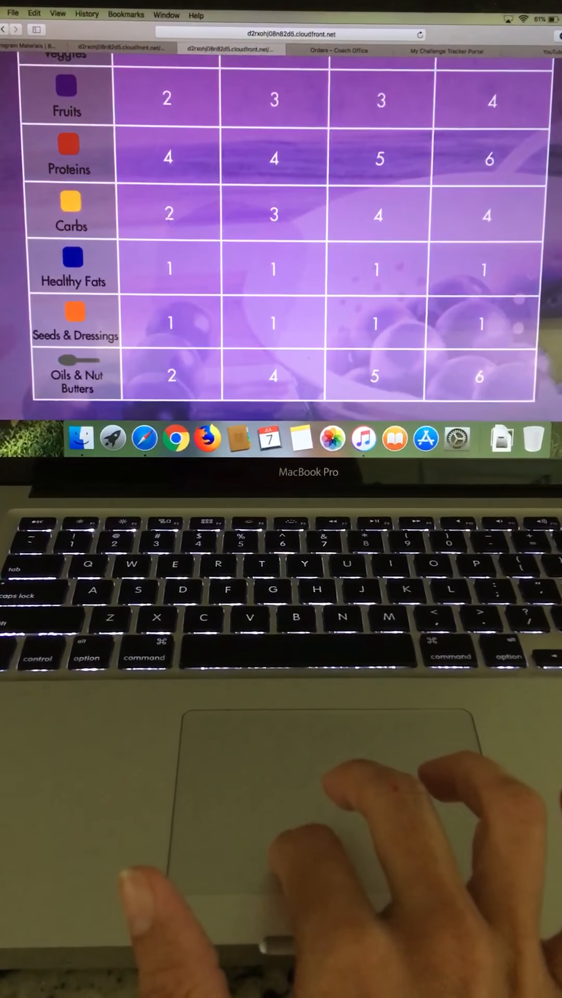
scroll("down", 3)
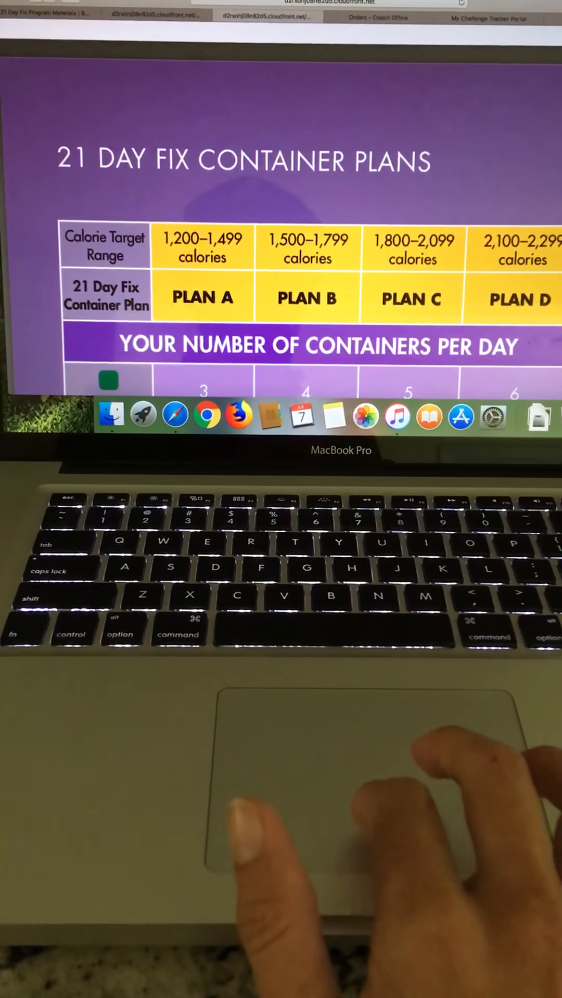
scroll("down", 3)
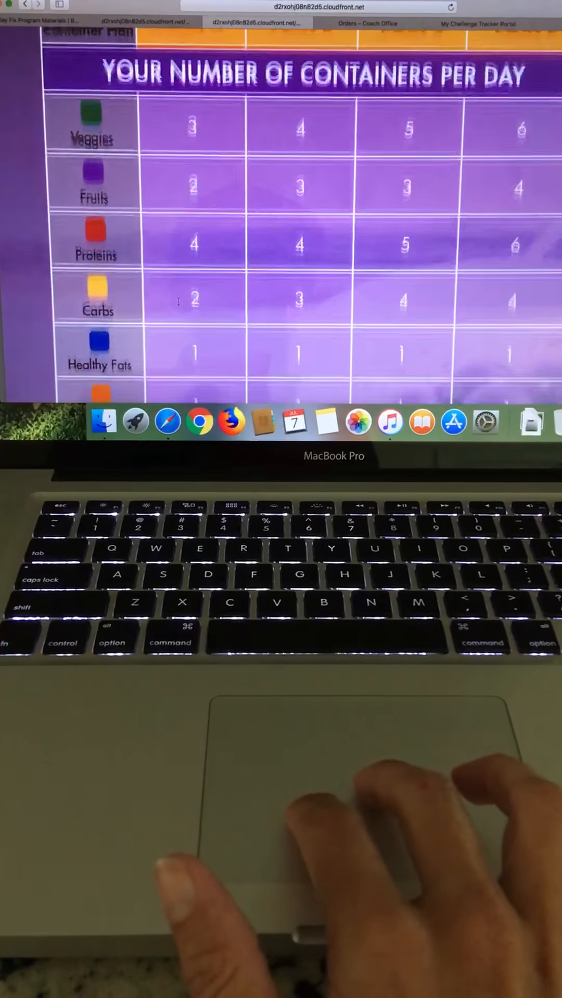
scroll("down", 3)
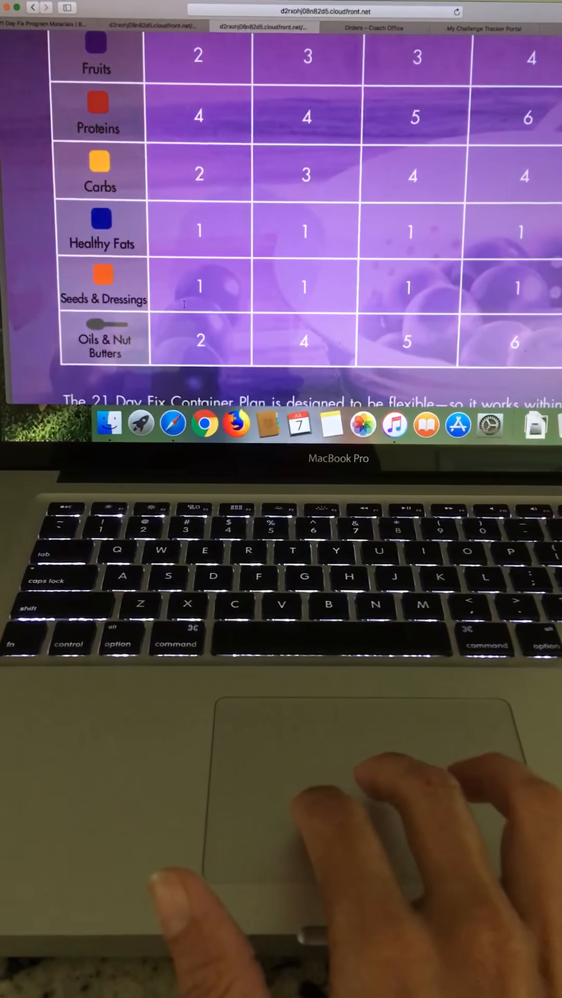
scroll("down", 3)
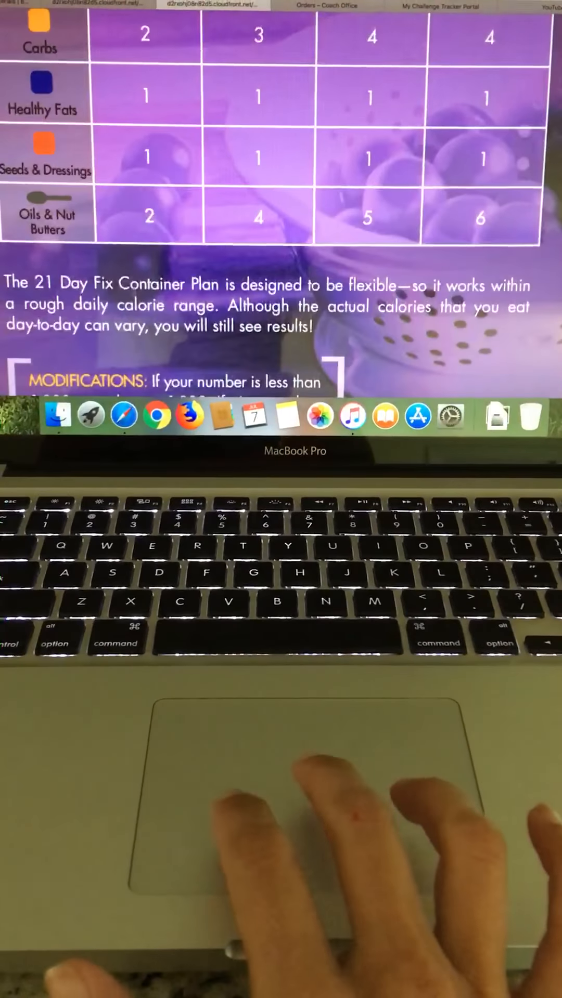
Step: Scroll on to the Veggies food list and then the Proteins food list
scroll("up", 3)
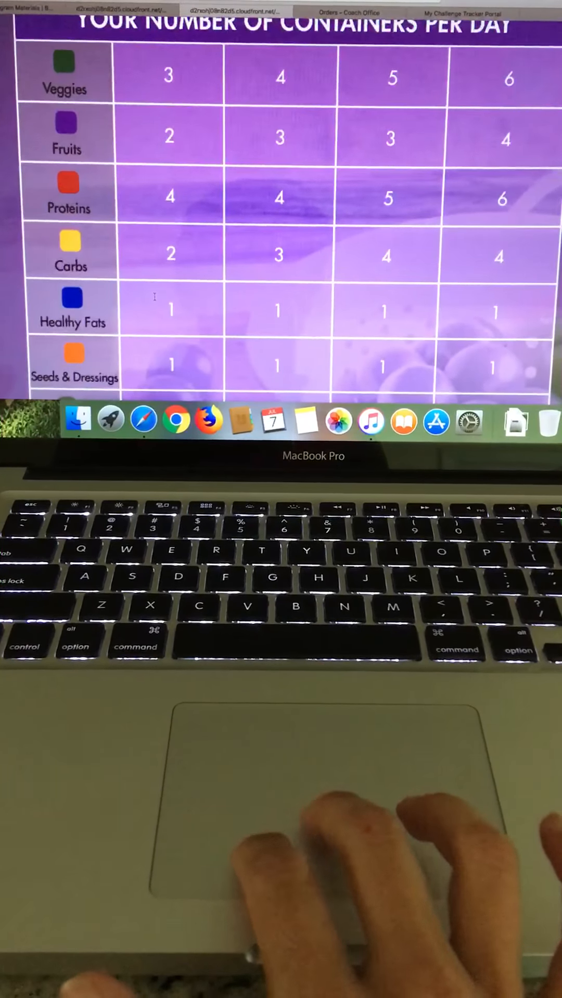
scroll("up", 3)
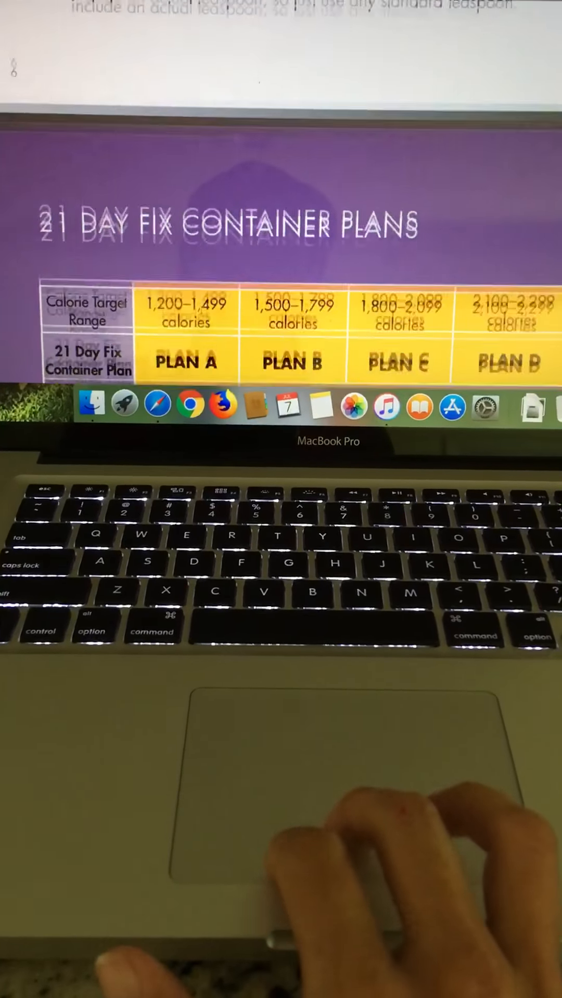
scroll("down", 3)
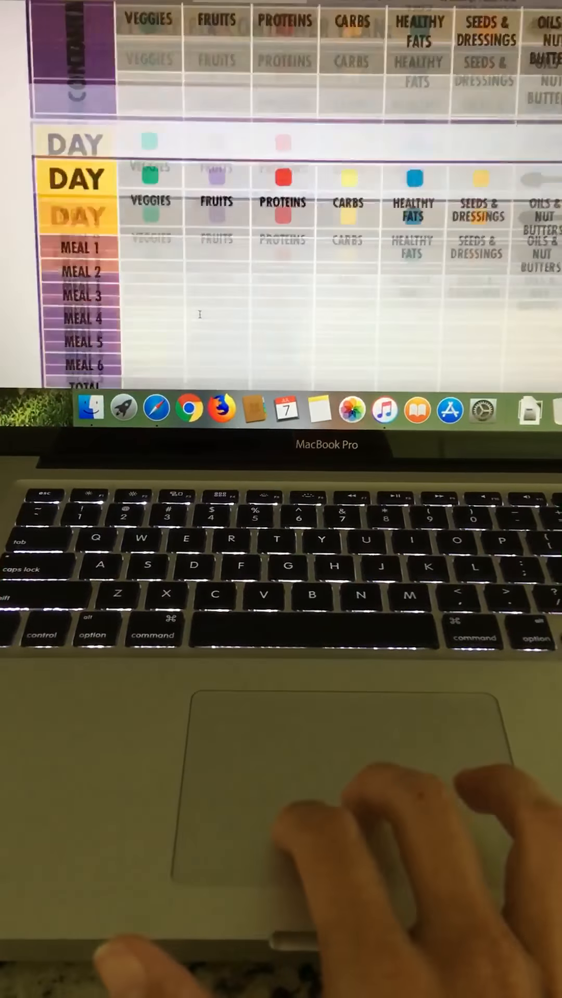
scroll("down", 3)
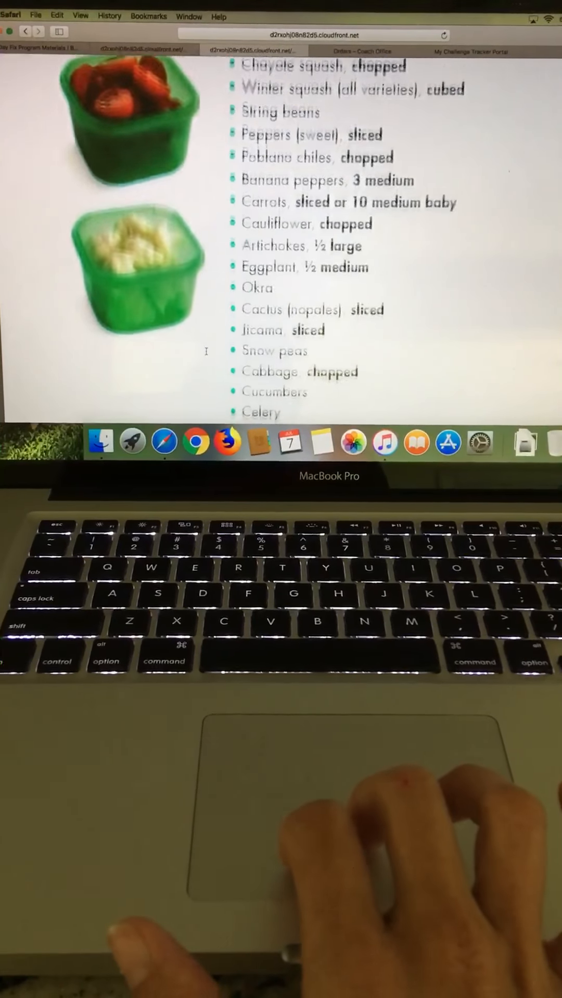
scroll("down", 3)
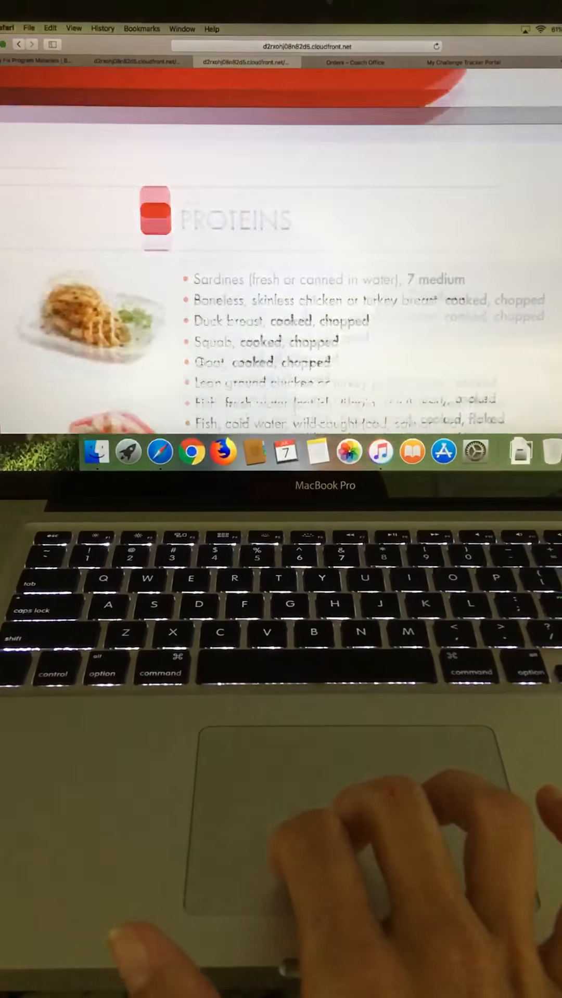
Step: Scroll the program materials page to the Nutrition section's Food List and Eating Plan entries
scroll("down", 3)
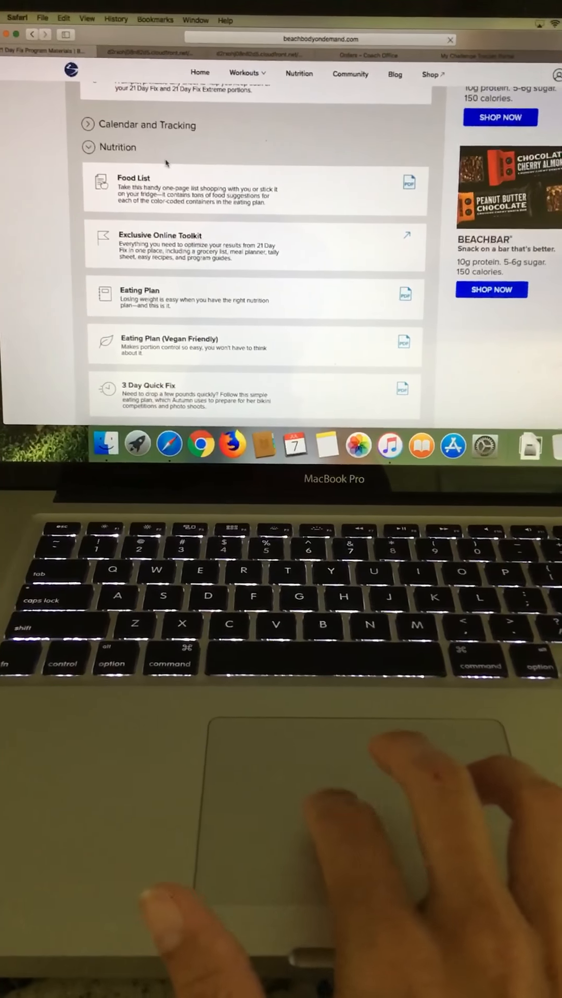
scroll("down", 3)
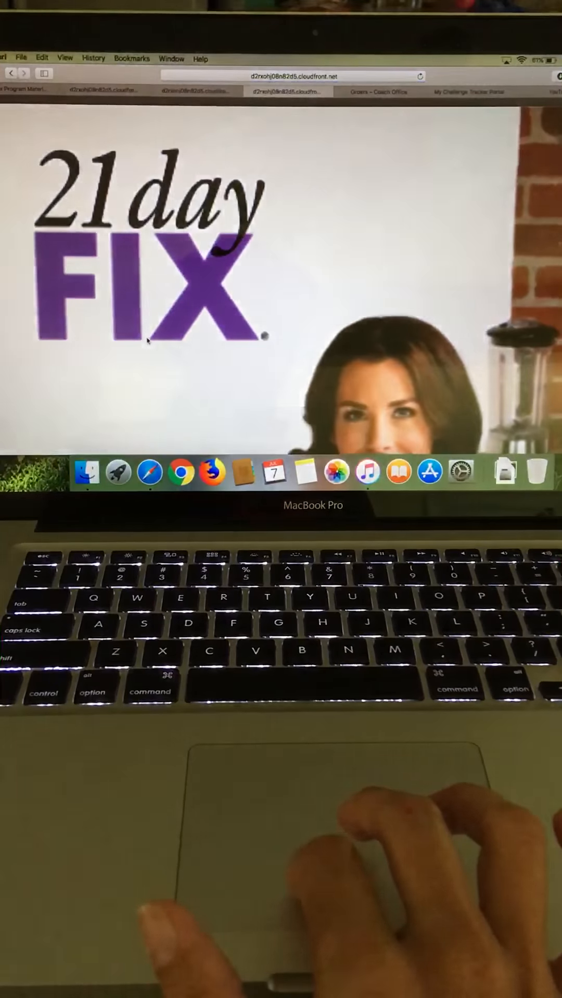
scroll("down", 3)
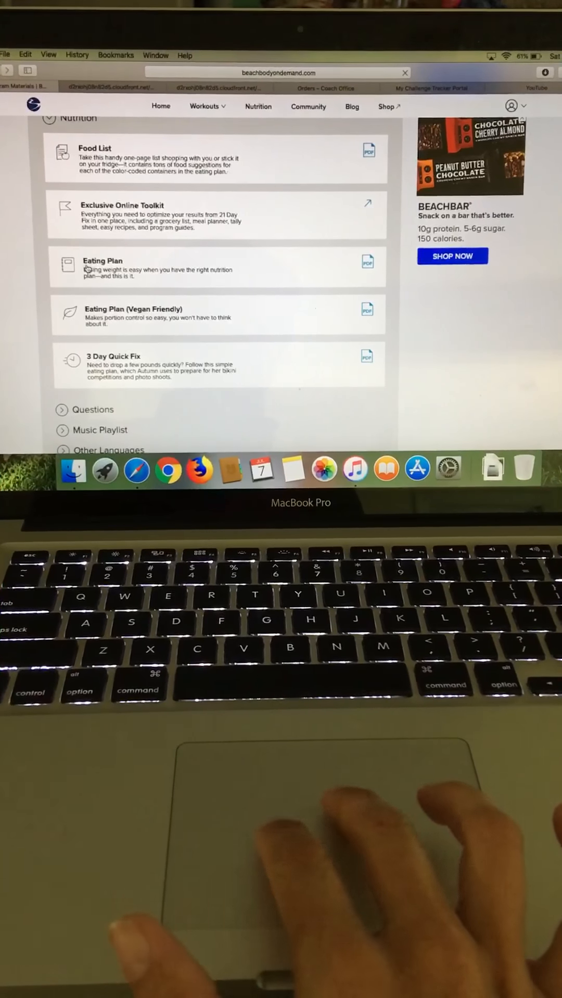
scroll("up", 3)
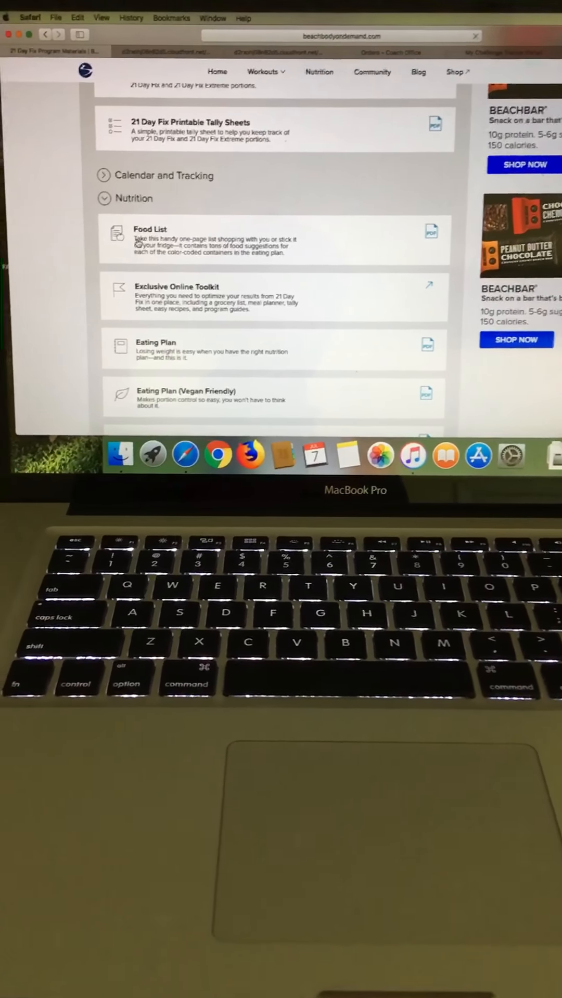